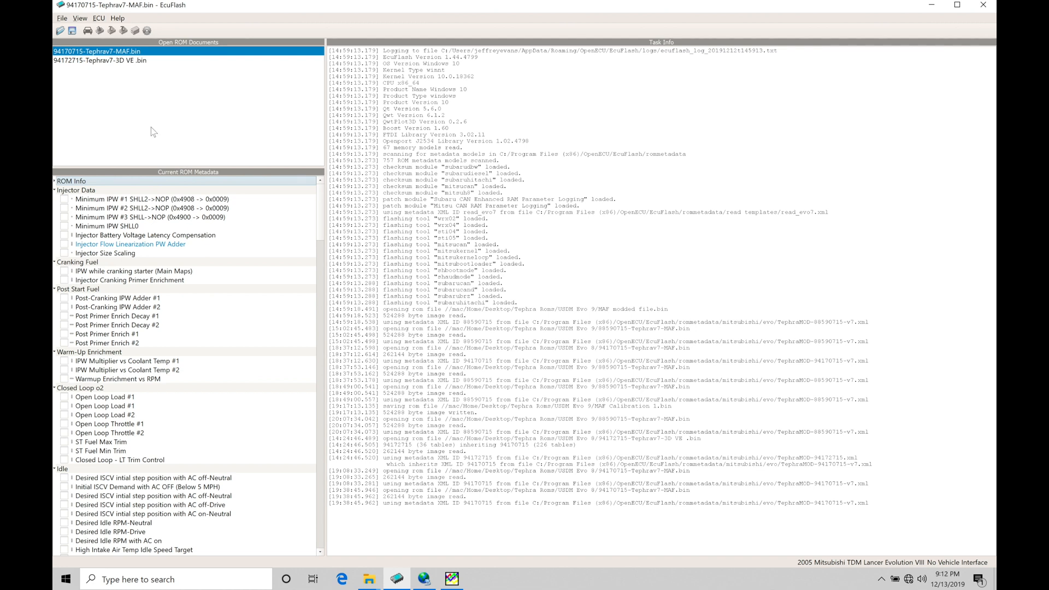
mouse_move(167, 87)
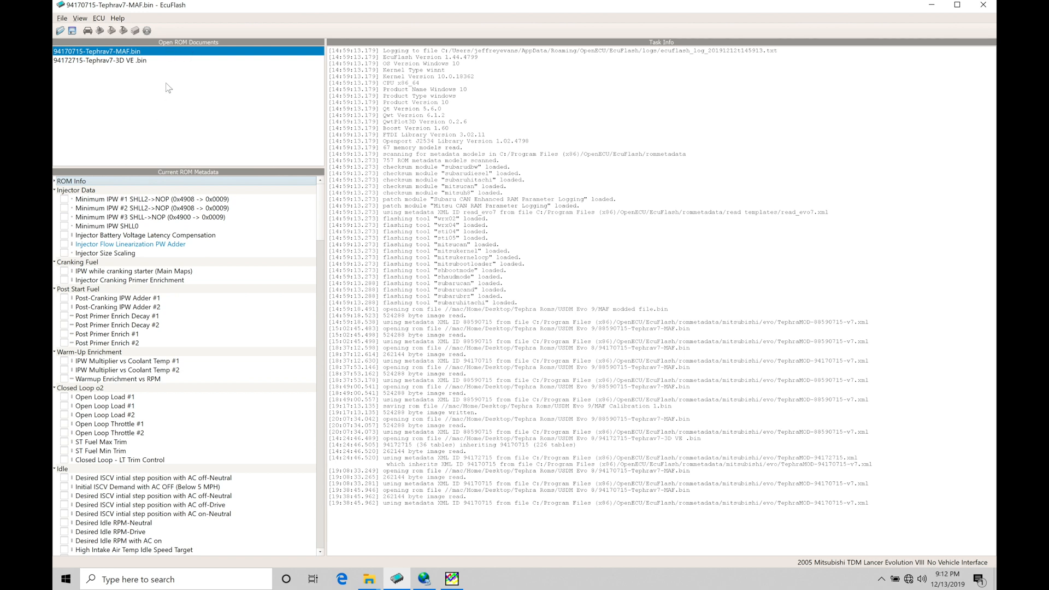
mouse_move(74, 60)
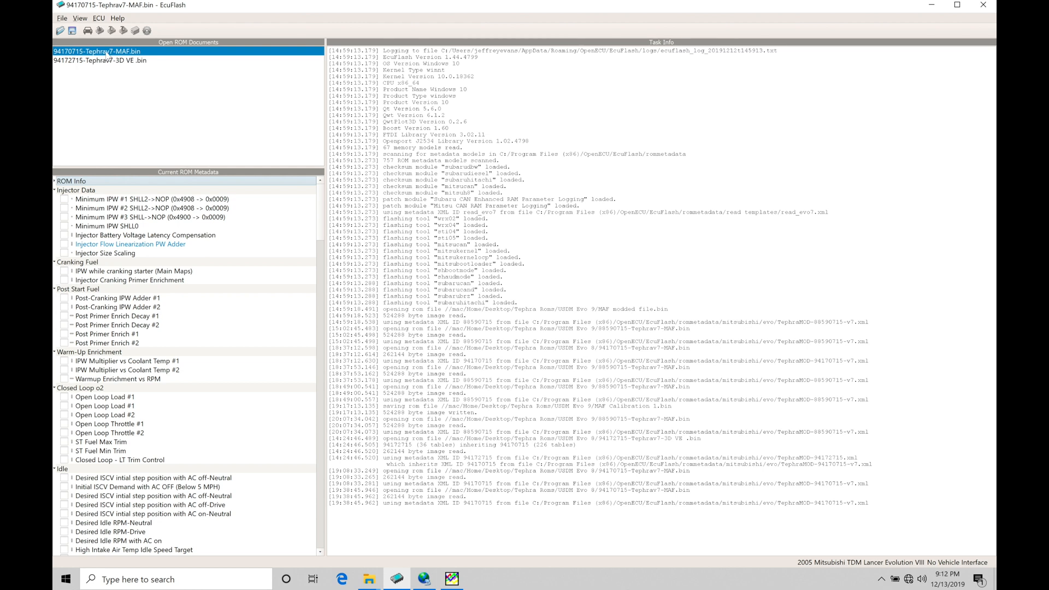
- Make 94172715-Tephrav7-3D VE.bin the active ROM to view its boost control tables
left_click(100, 60)
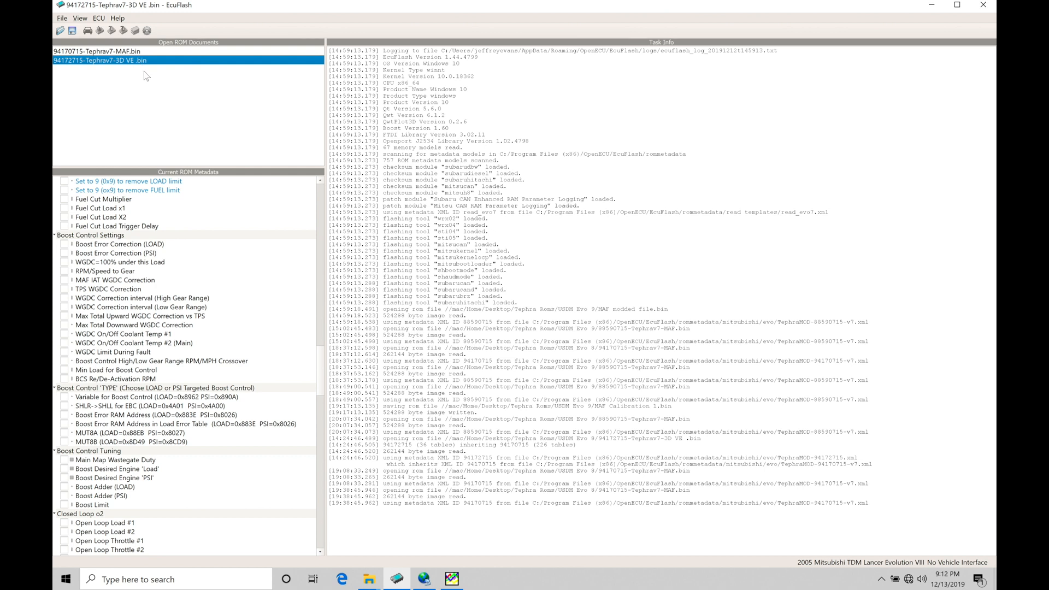
mouse_move(139, 57)
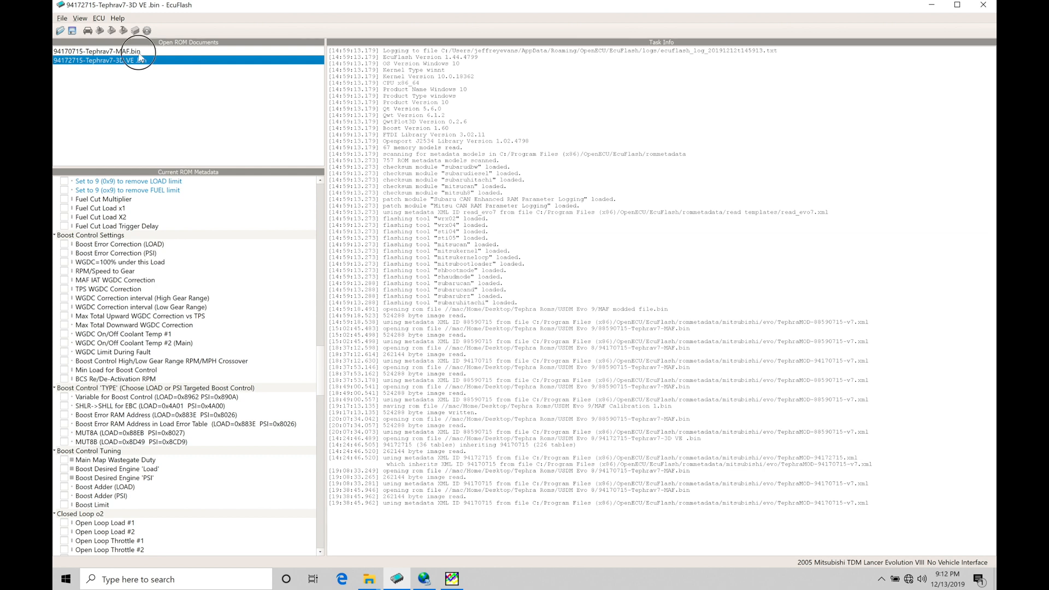
- Reactivate 94170715-Tephrav7-MAF.bin and scroll its metadata down to the MAP Sensor tables
left_click(98, 51)
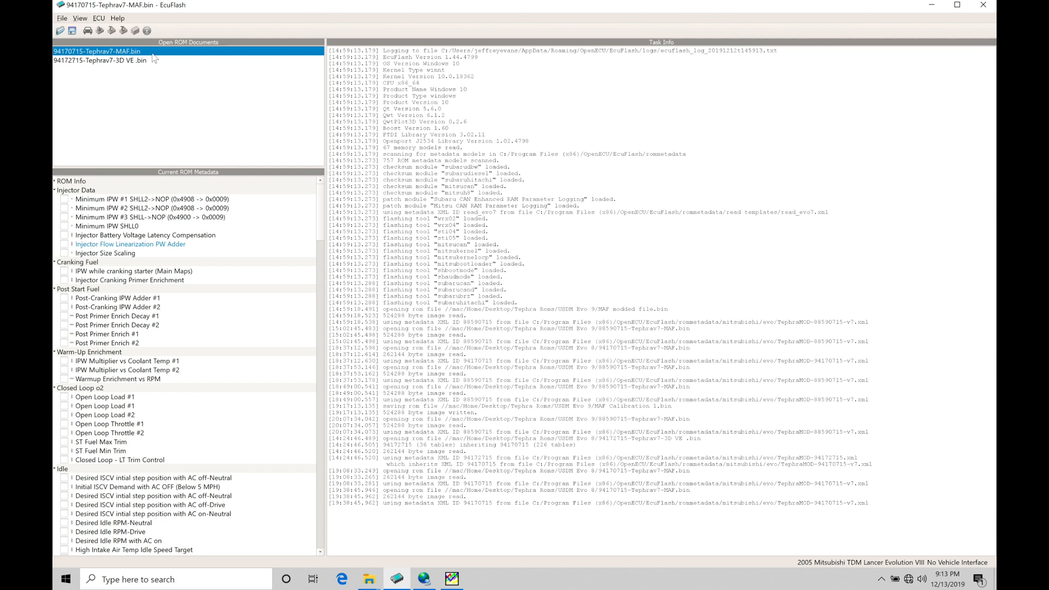
mouse_move(146, 60)
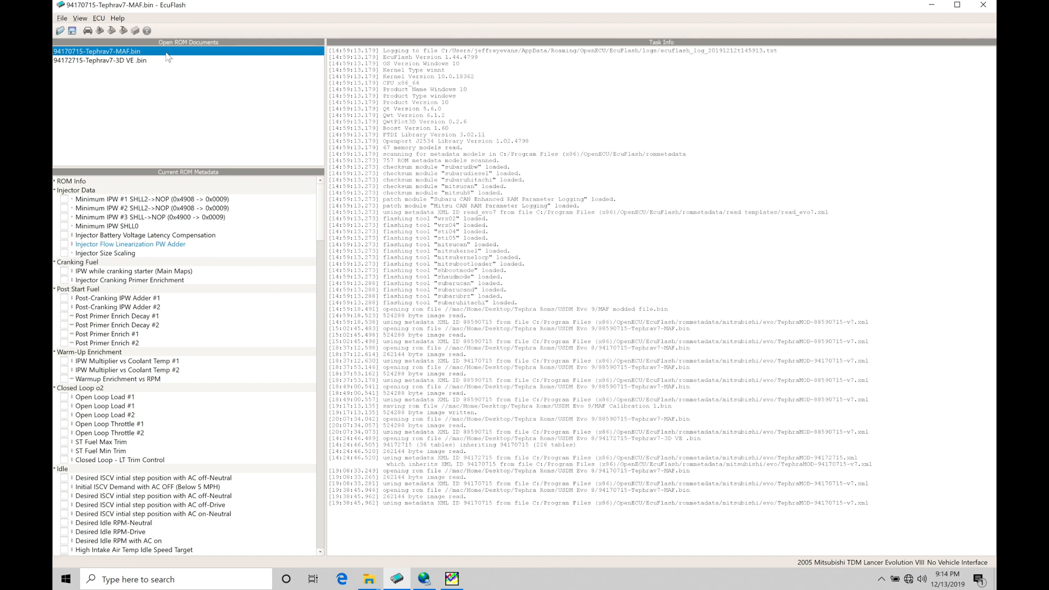
mouse_move(203, 183)
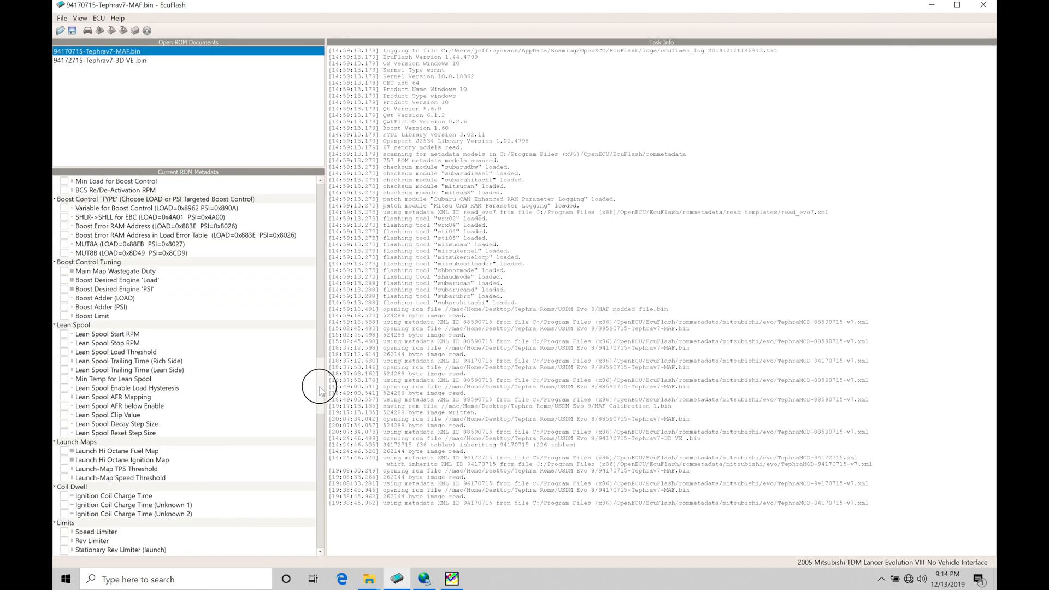
scroll("down", 3)
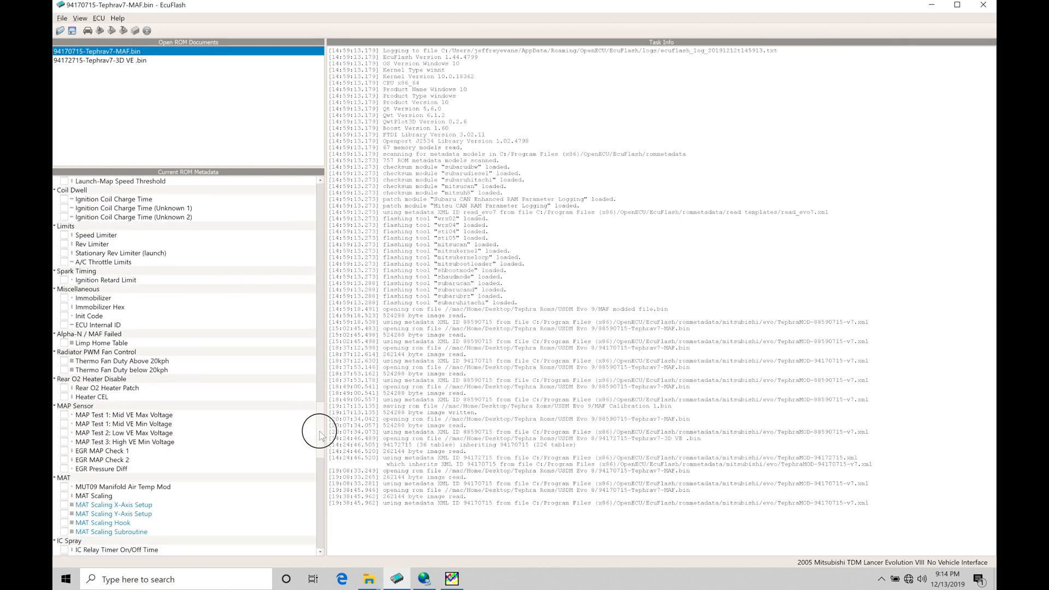
- Scroll the MAF ROM metadata past MAT scaling to the IC spray relay tables
scroll("down", 3)
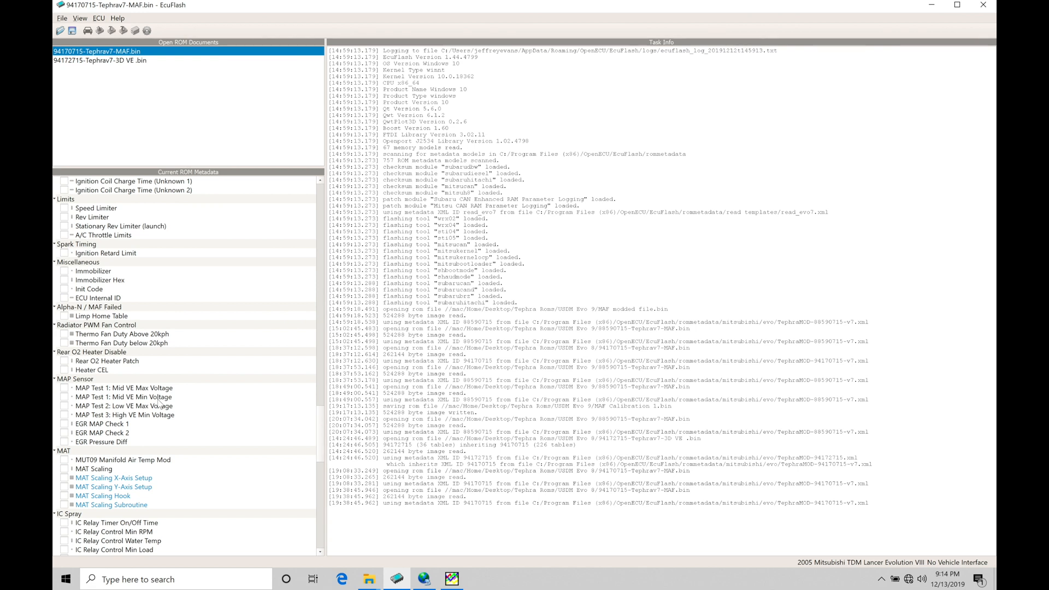
mouse_move(936, 12)
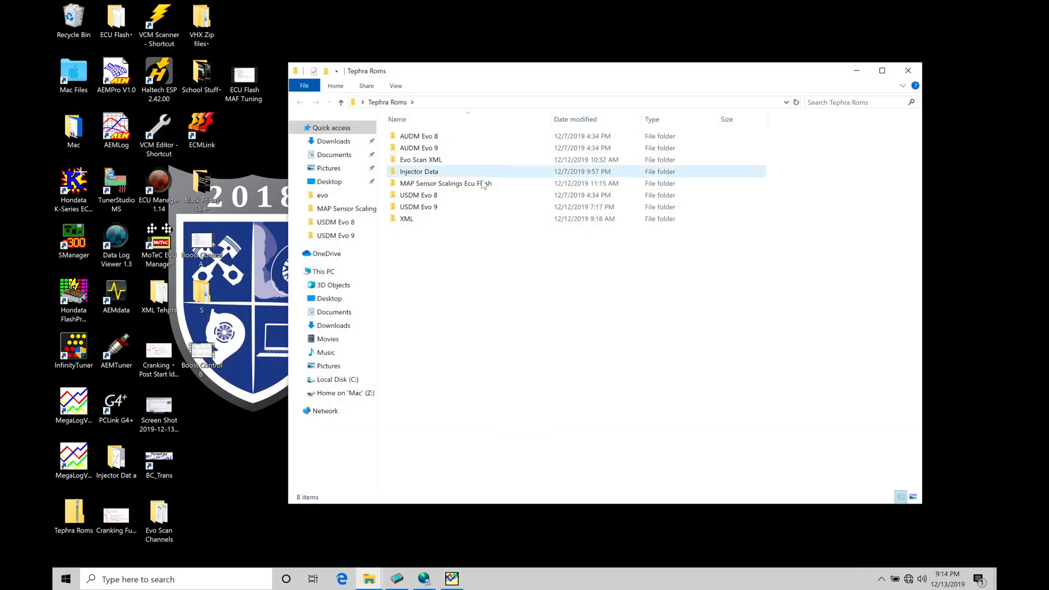
- Open the MAP Sensor Scalings Ecu Flash folder to view its four scaling text files
double_click(446, 182)
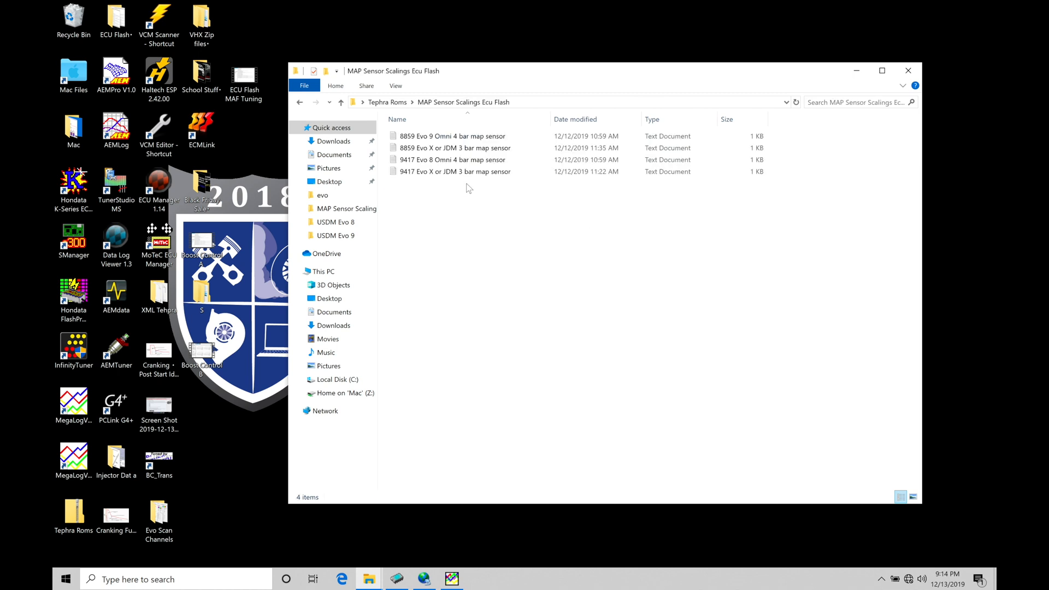
left_click(452, 136)
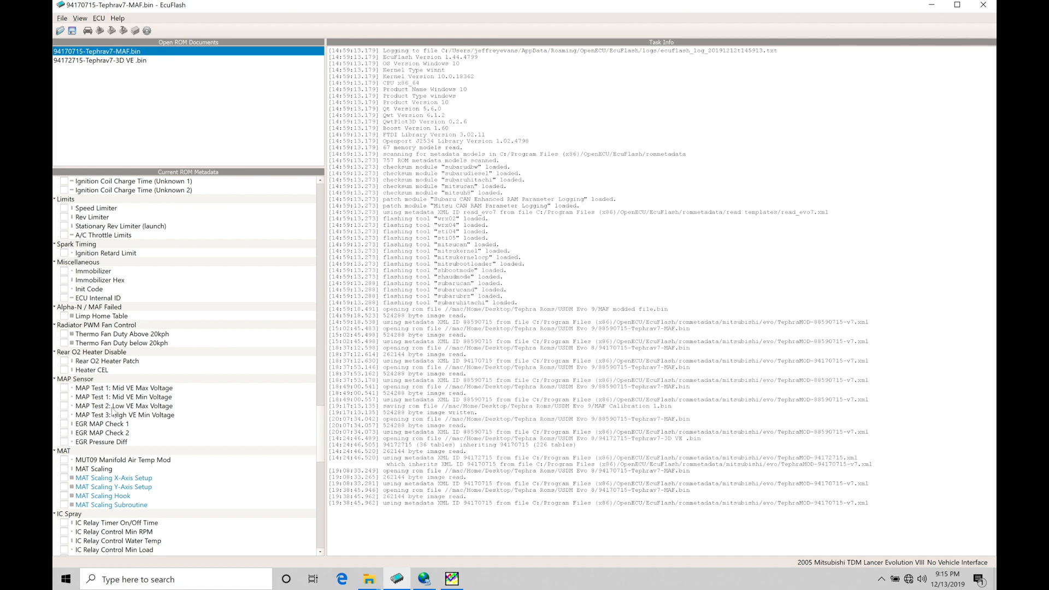
mouse_move(112, 390)
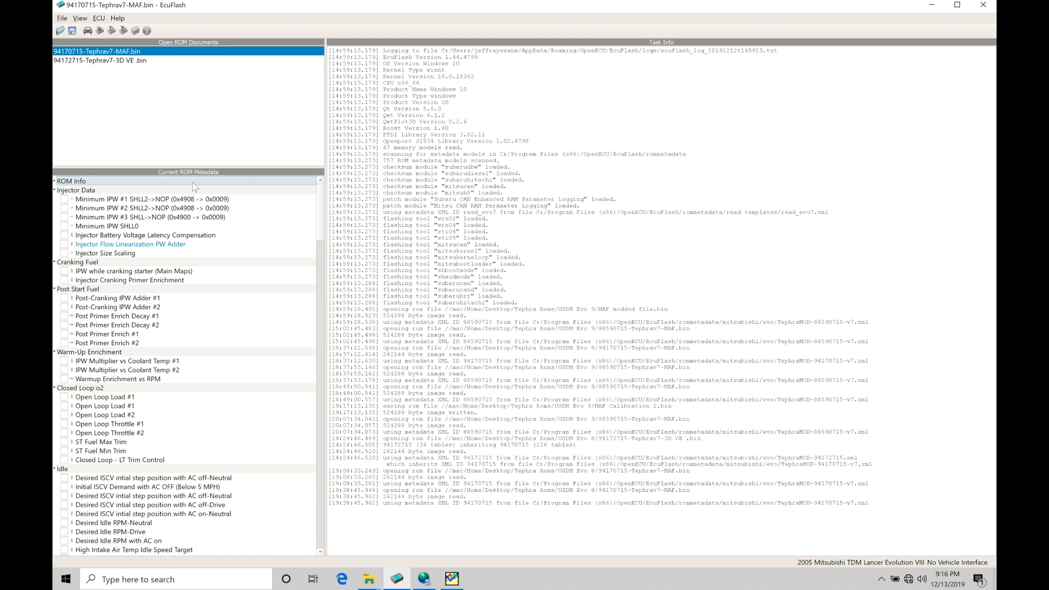
mouse_move(241, 193)
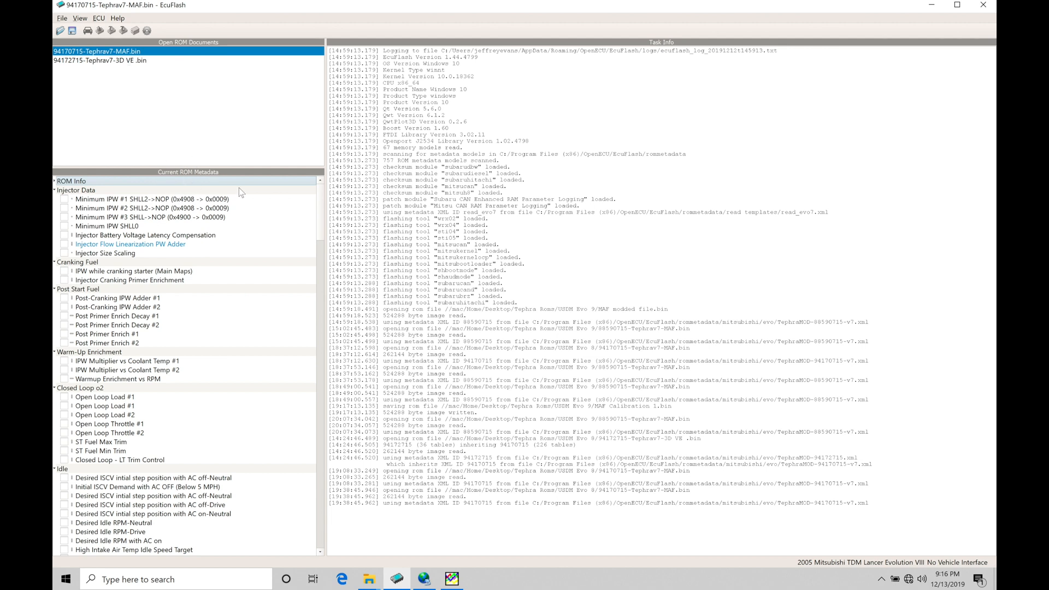
- Scroll the MAF ROM metadata to the boost cut, settings, type and tuning tables
scroll("down", 3)
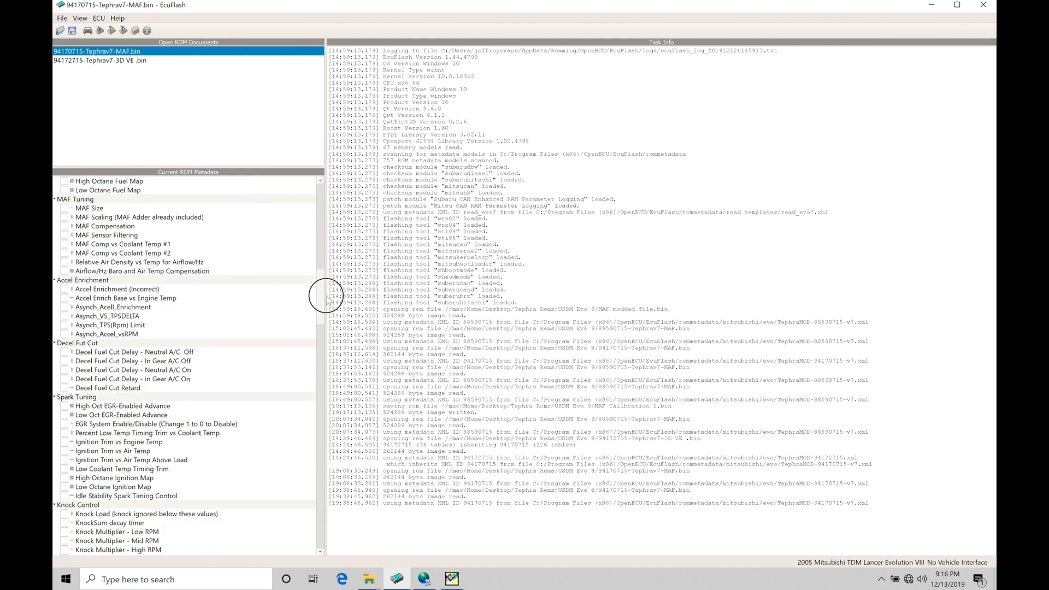
scroll("down", 3)
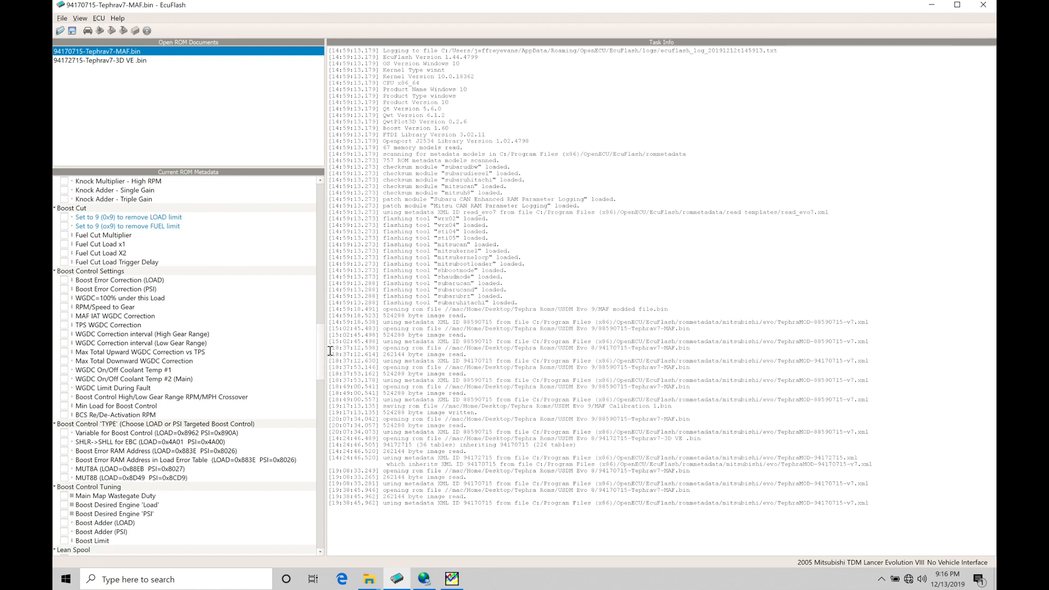
mouse_move(105, 235)
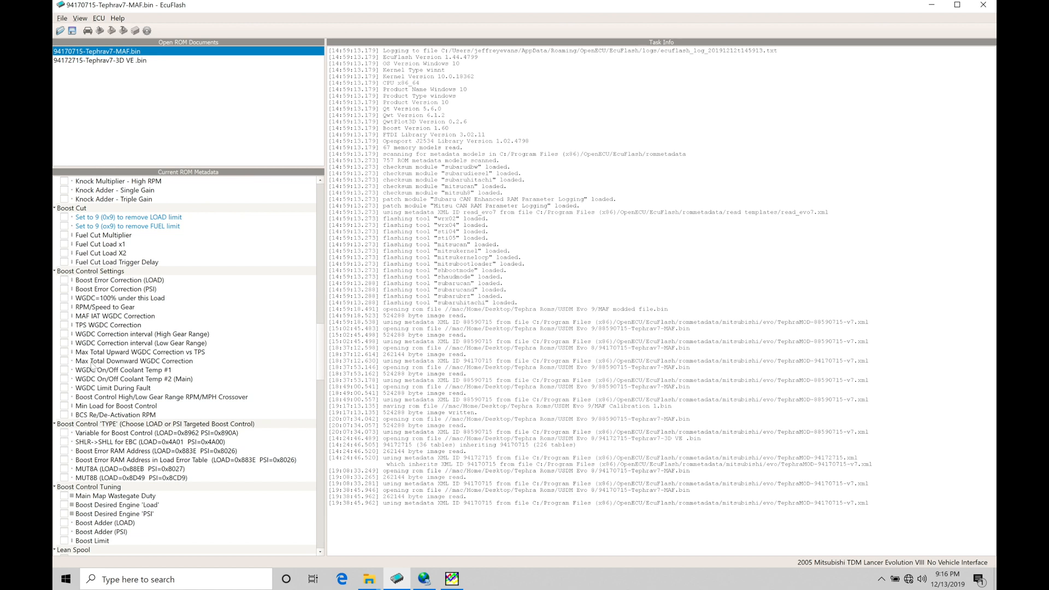
mouse_move(114, 334)
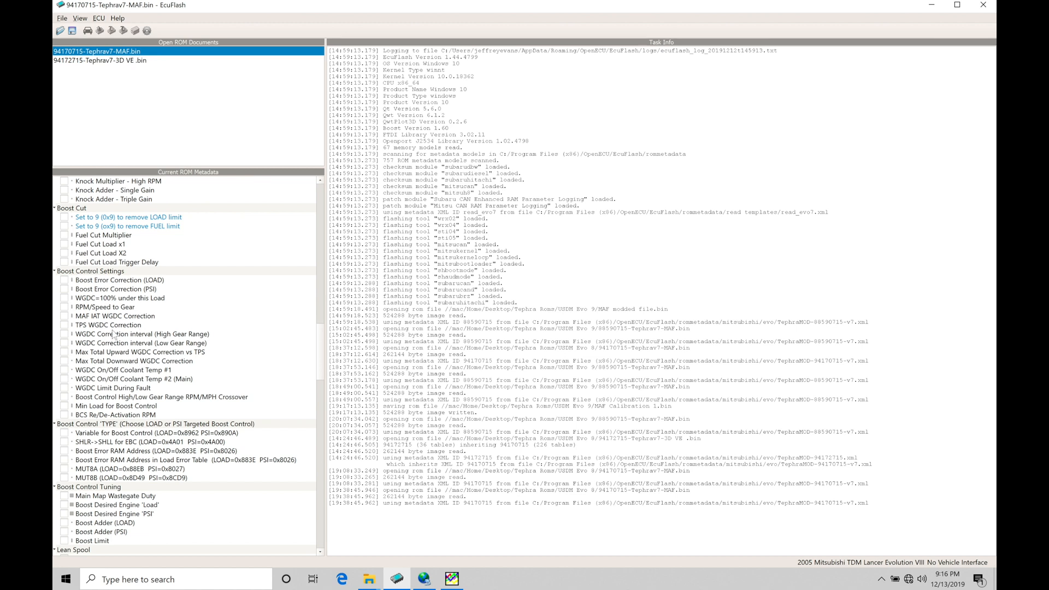
mouse_move(93, 445)
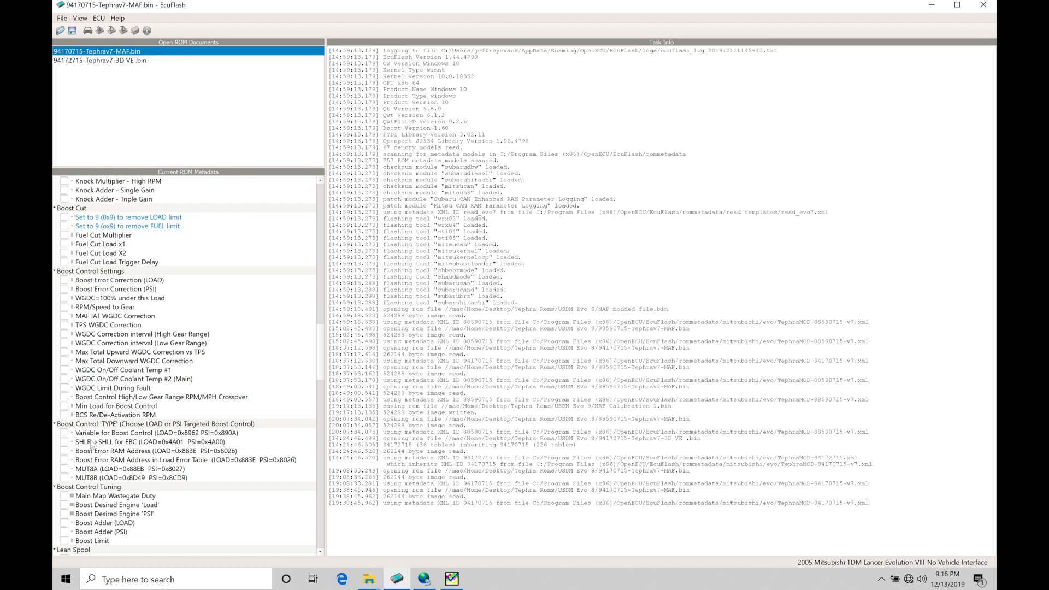
mouse_move(123, 482)
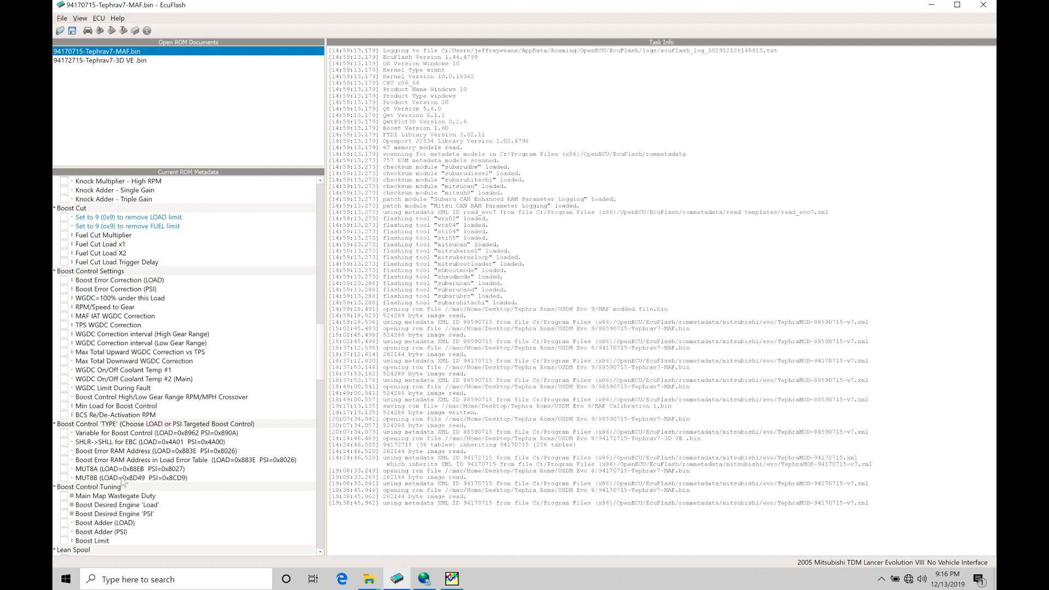
mouse_move(101, 543)
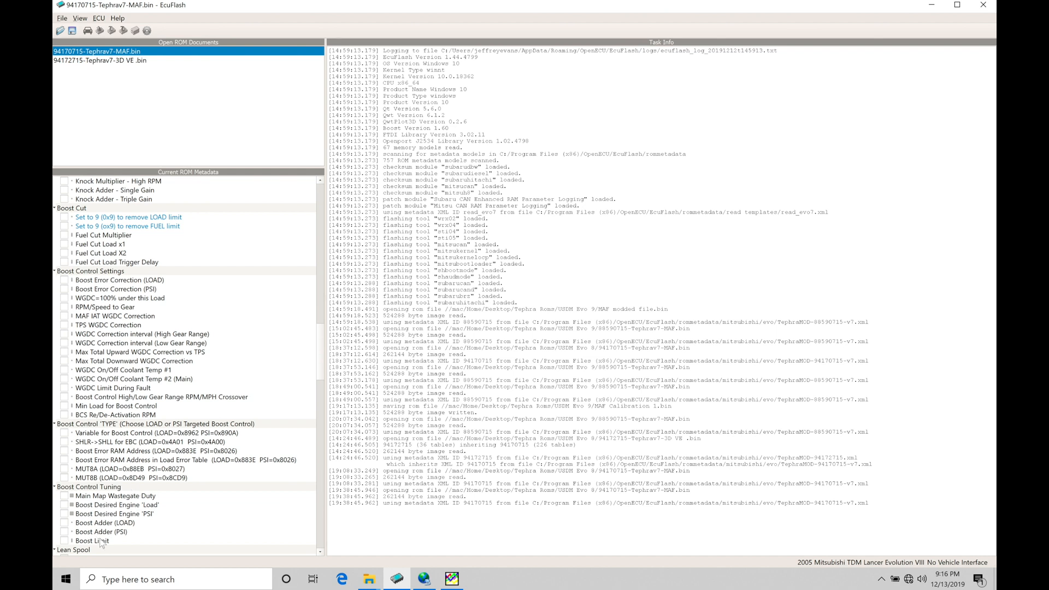